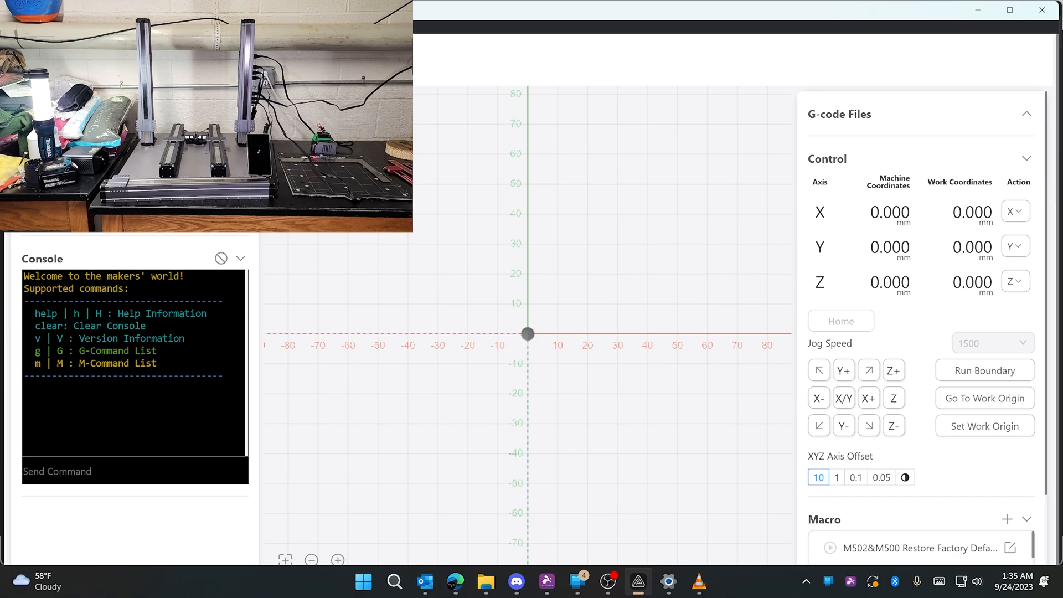
pyautogui.moveTo(703, 593)
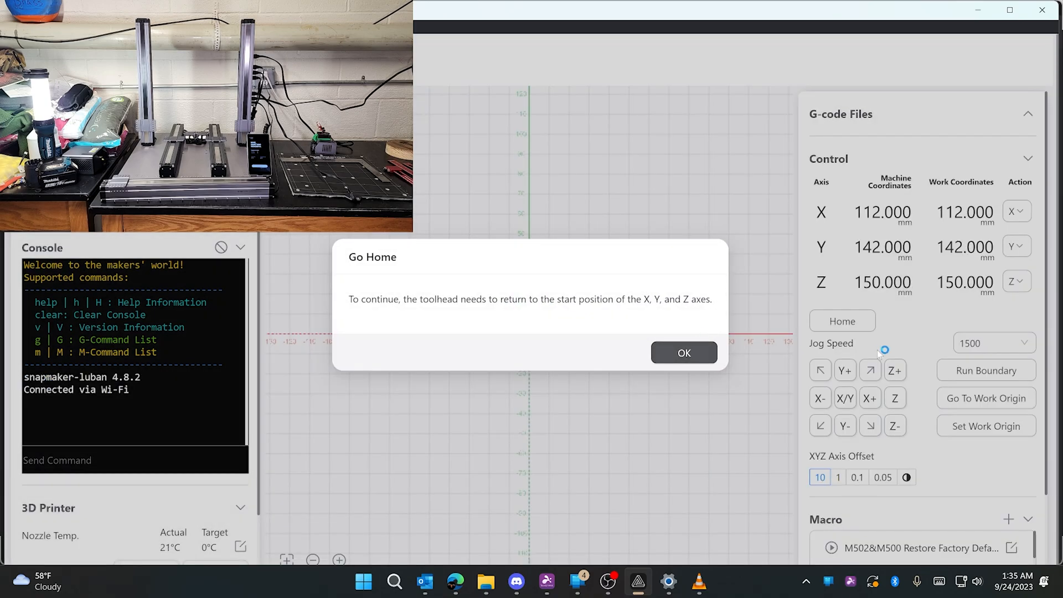
# Confirm the Go Home dialog so the toolhead homes on X, Y and Z, then dismiss the prompt.
pyautogui.click(684, 354)
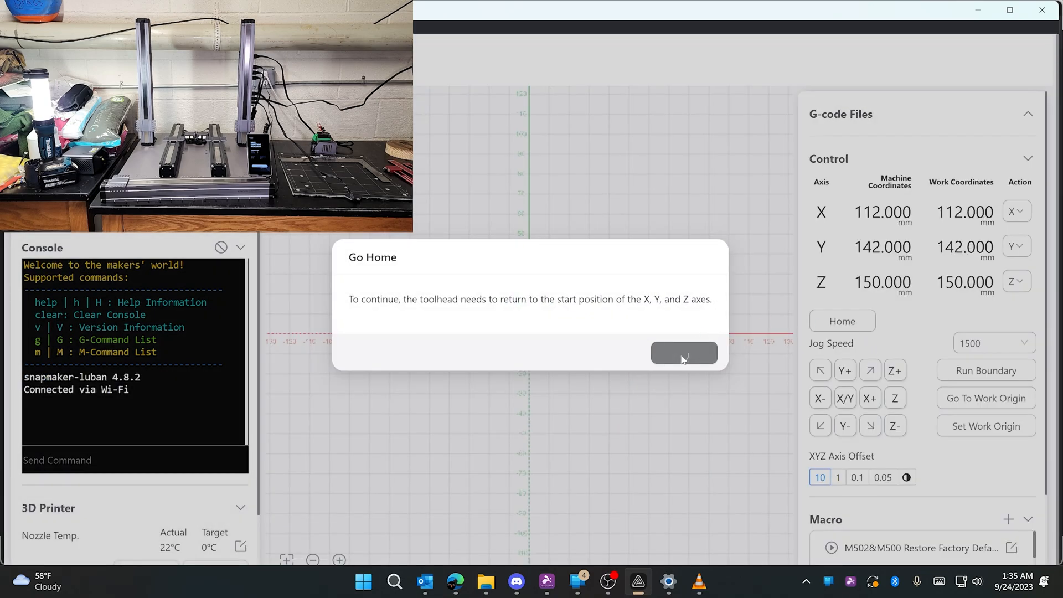
pyautogui.click(684, 353)
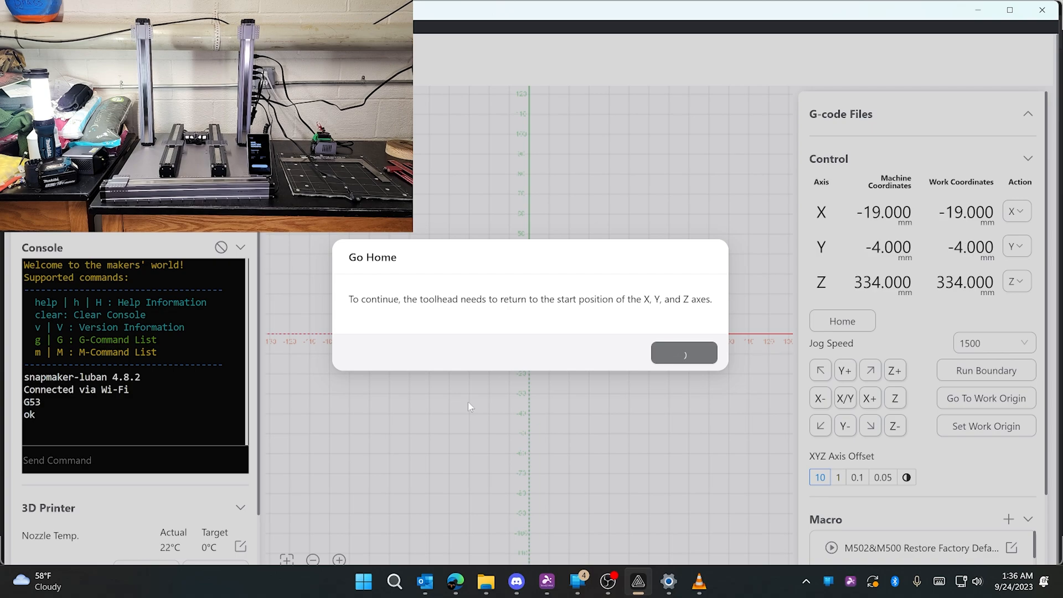
pyautogui.click(684, 353)
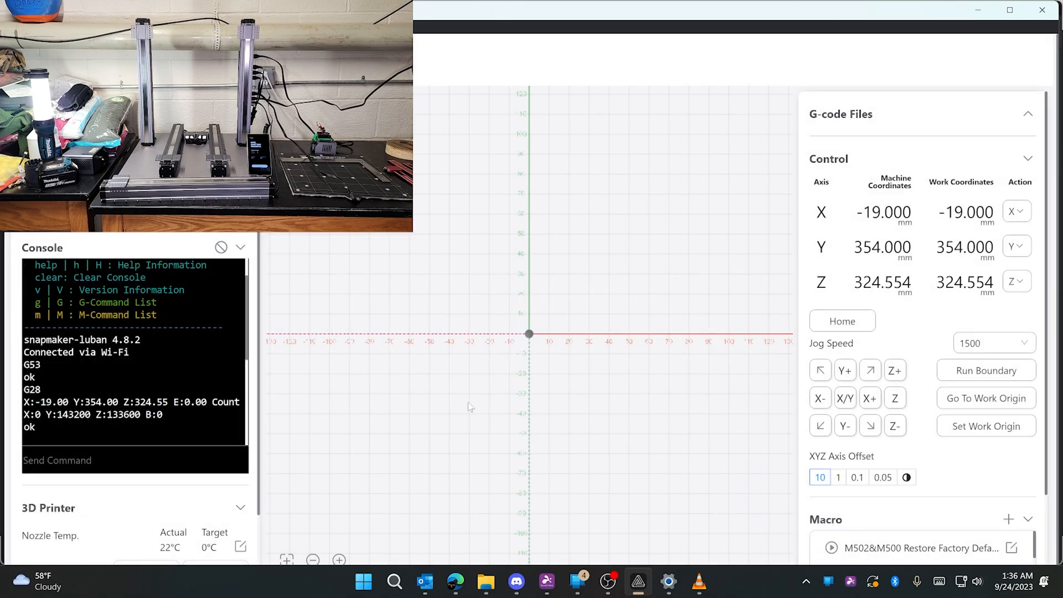
pyautogui.moveTo(1020, 494)
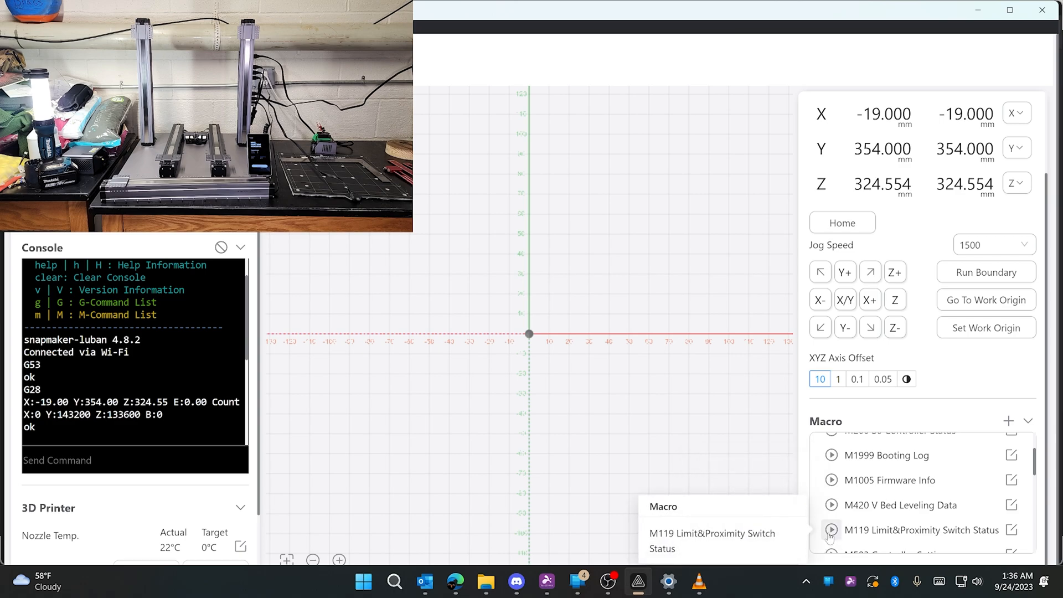
# Jog the Y axis 10 mm in the positive direction from its maximum position.
pyautogui.click(830, 529)
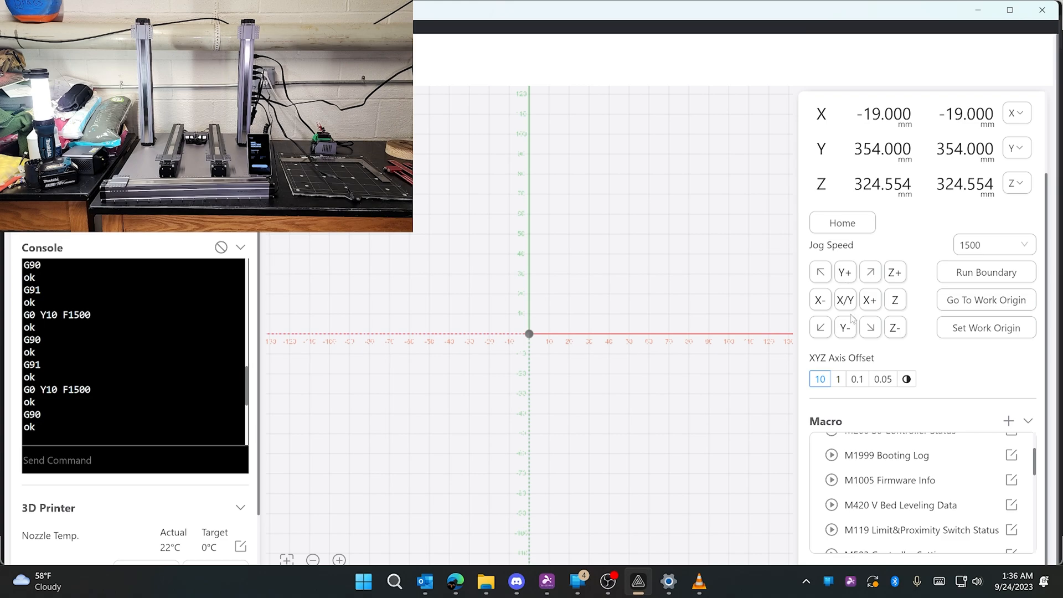
# Jog Y two 10 mm steps negative back to 194 mm and run the M119 switch status macro.
pyautogui.click(844, 327)
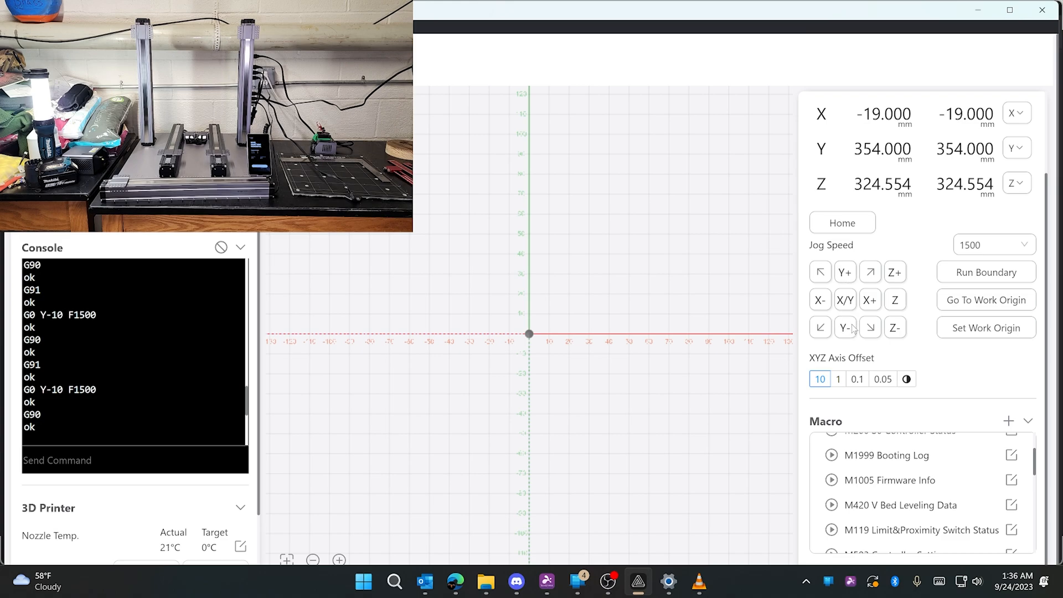
pyautogui.click(845, 327)
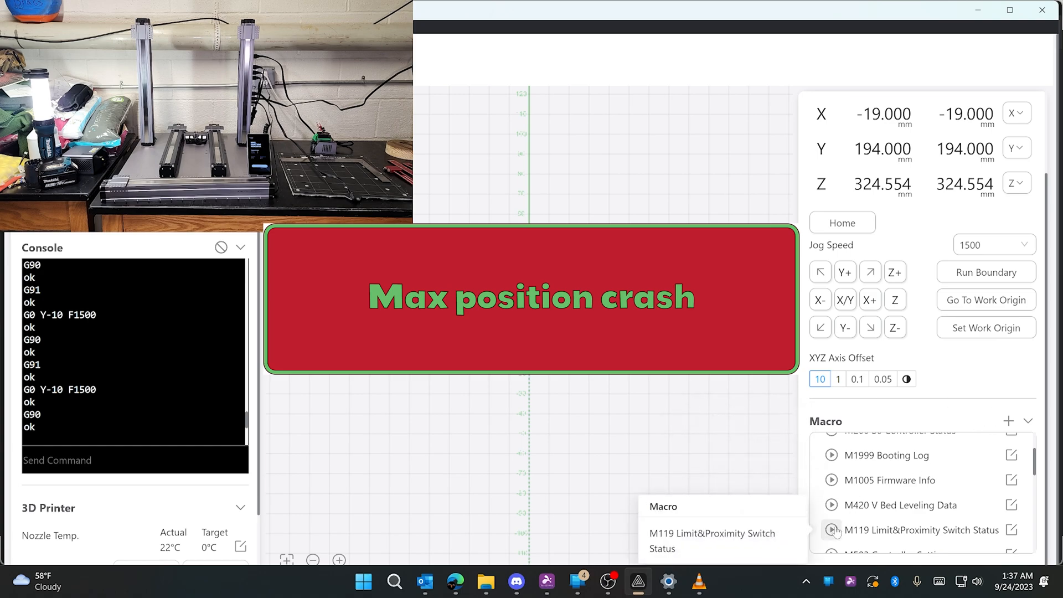
pyautogui.click(831, 530)
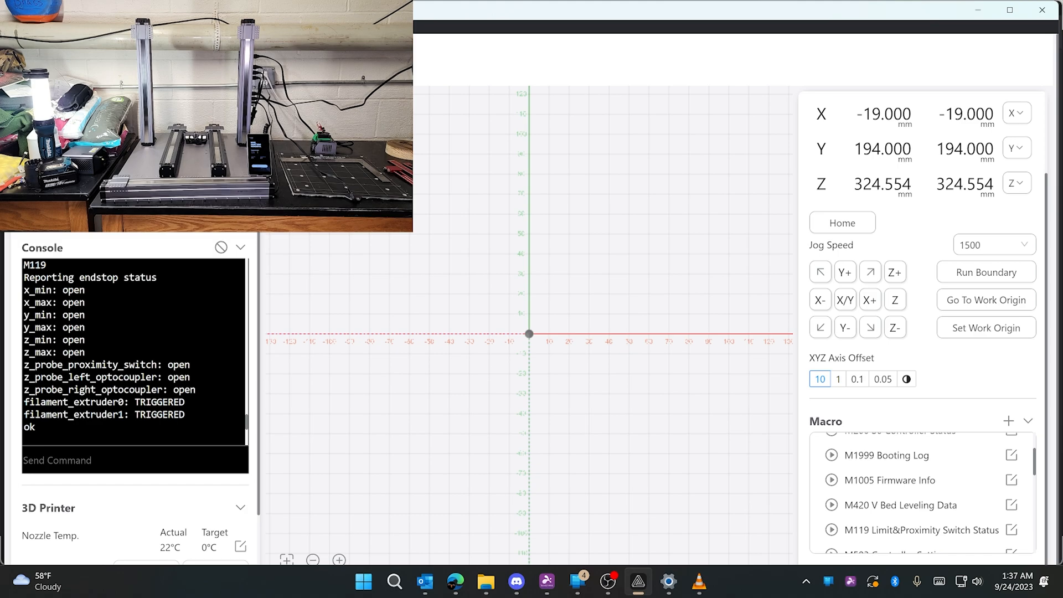
pyautogui.moveTo(476, 225)
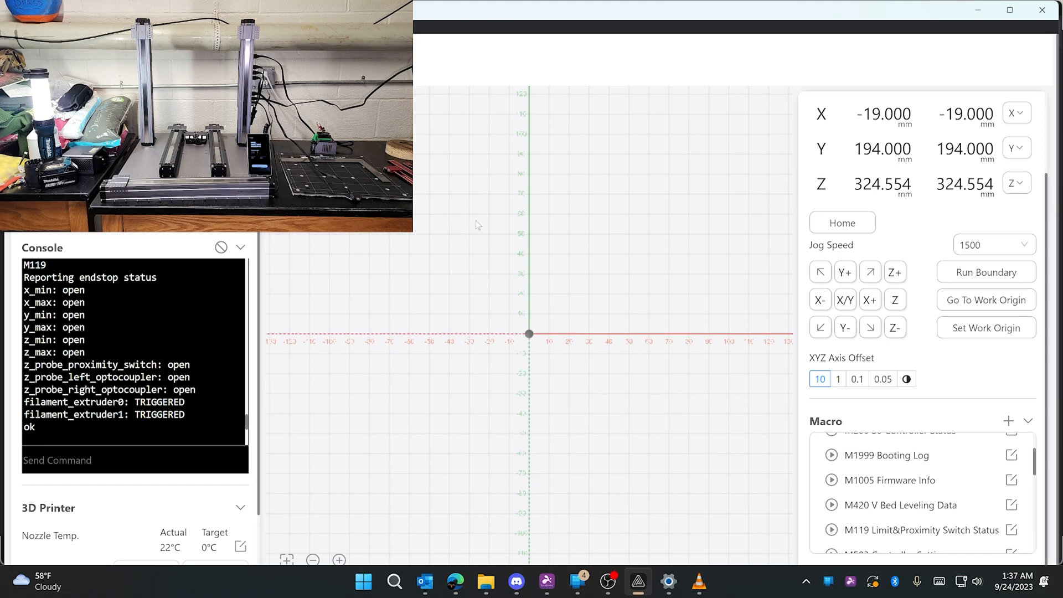
pyautogui.moveTo(716, 282)
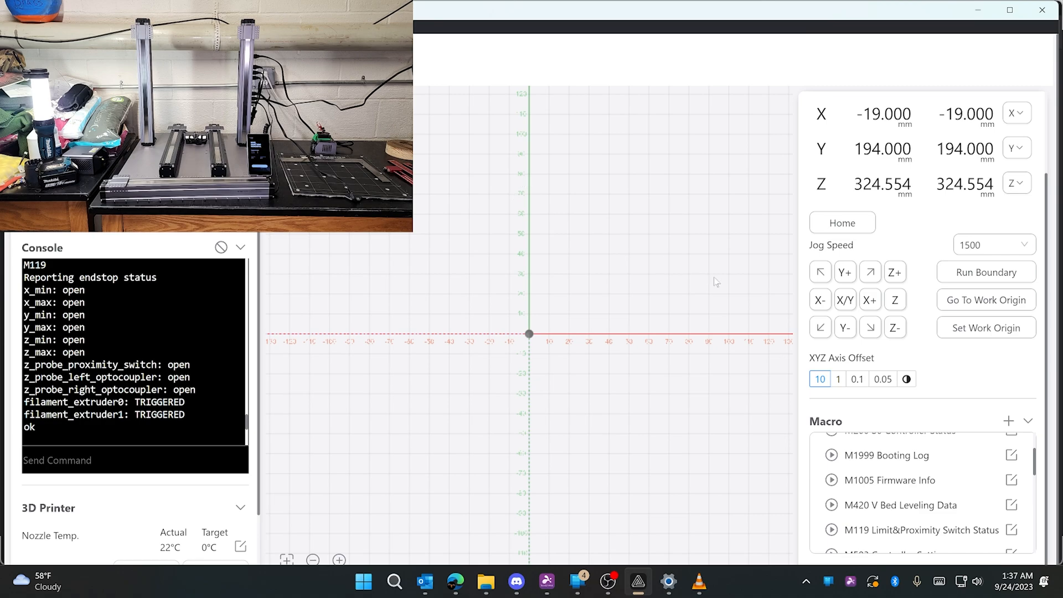
pyautogui.moveTo(853, 319)
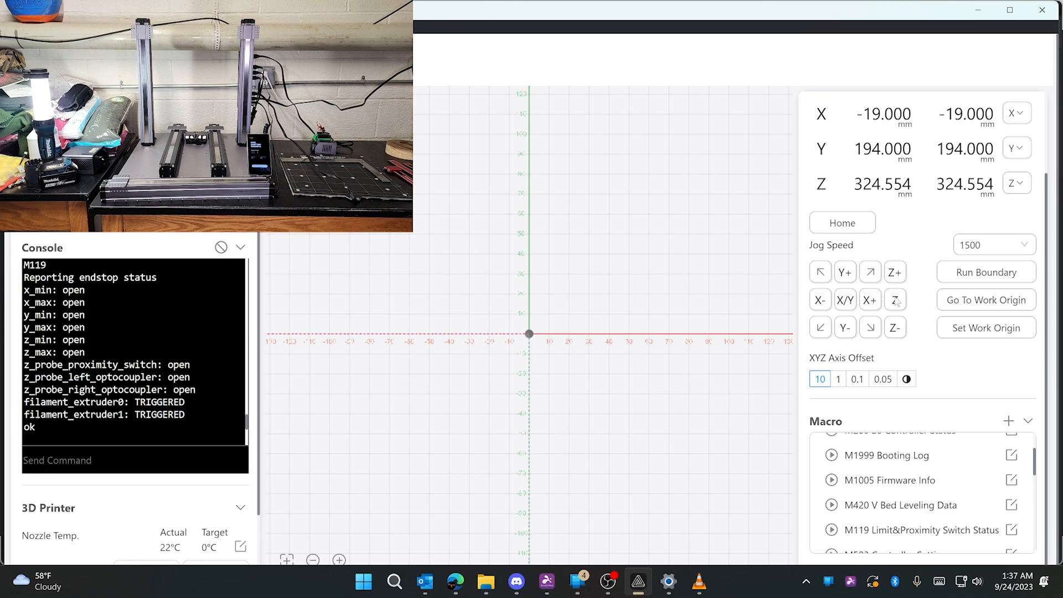
# Jog the Z axis down in 10 mm steps until the readout shows 0.000 mm.
pyautogui.click(894, 327)
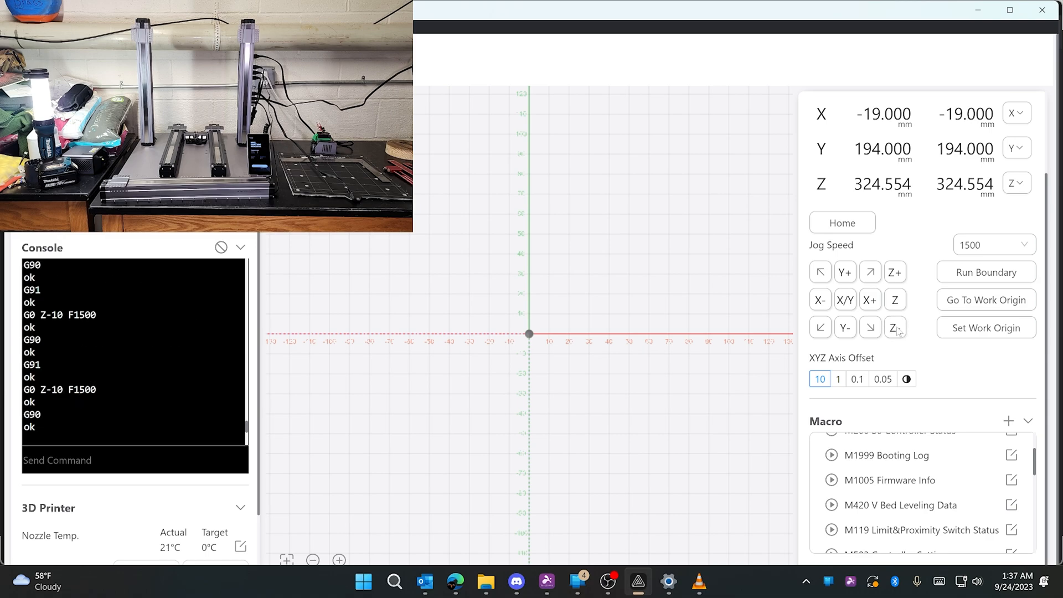
pyautogui.click(895, 327)
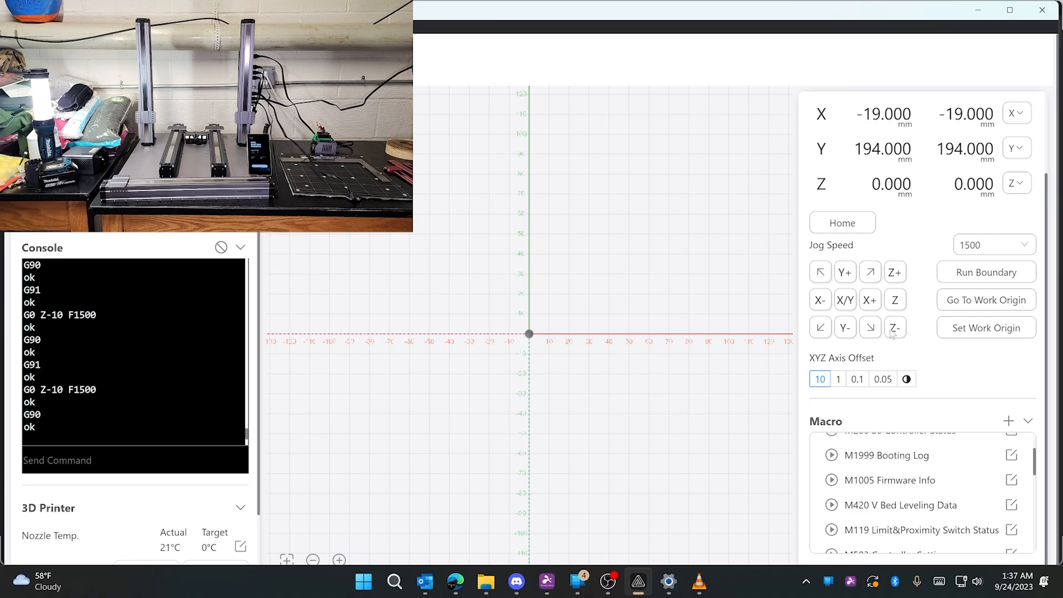
pyautogui.moveTo(739, 288)
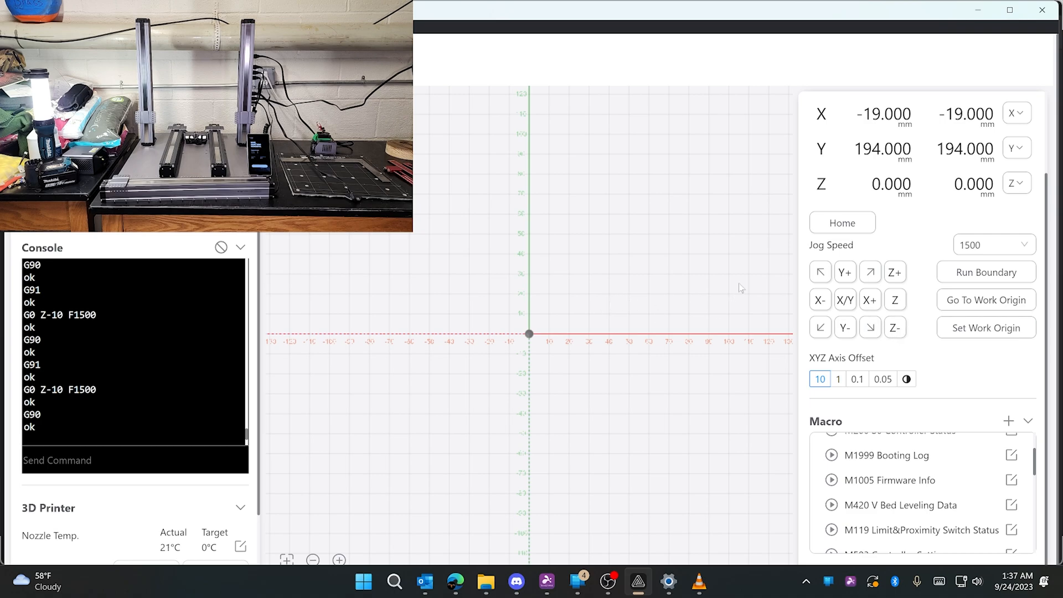
pyautogui.moveTo(459, 291)
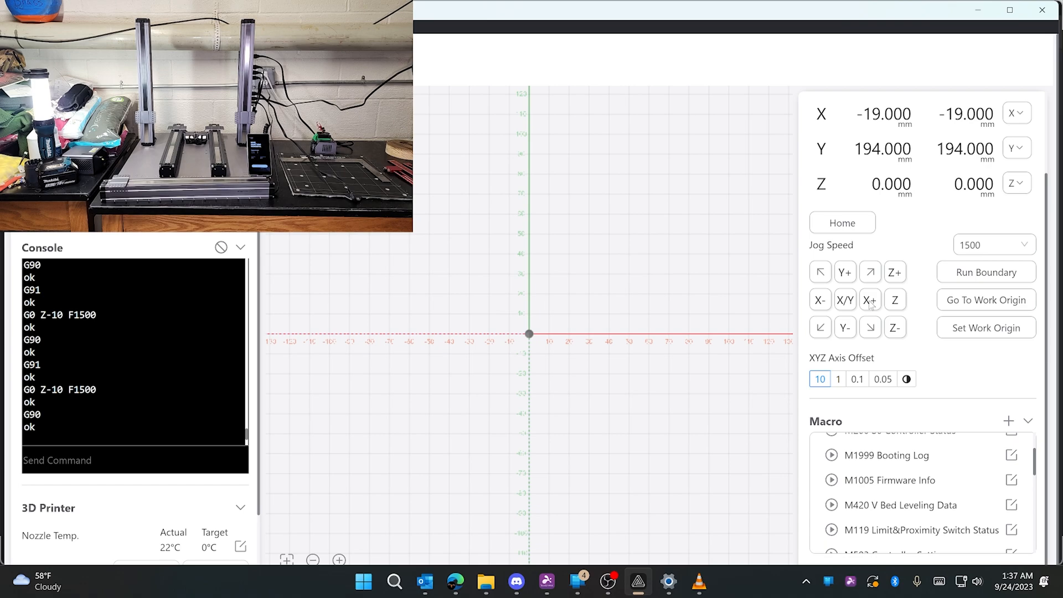
# Jog the X axis in 10 mm steps, with one brief negative move, out to its 261 mm limit.
pyautogui.click(870, 299)
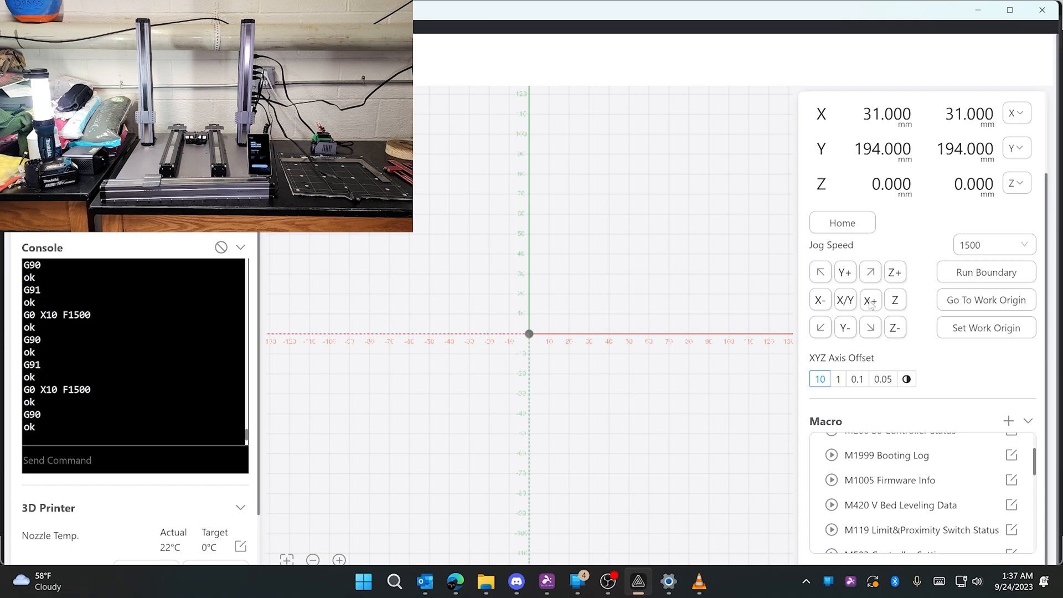
pyautogui.click(870, 299)
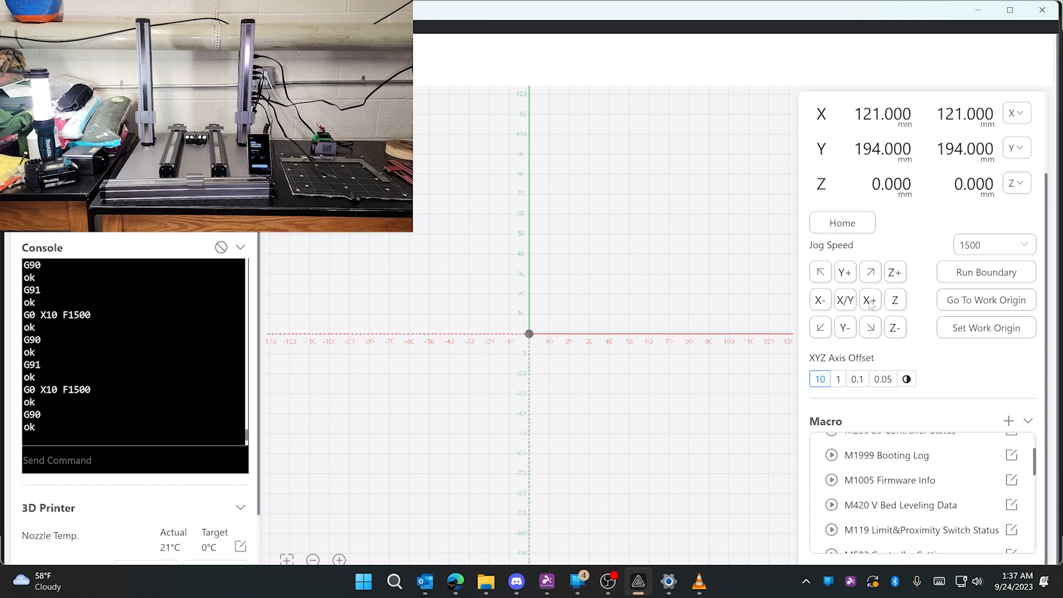
pyautogui.click(870, 299)
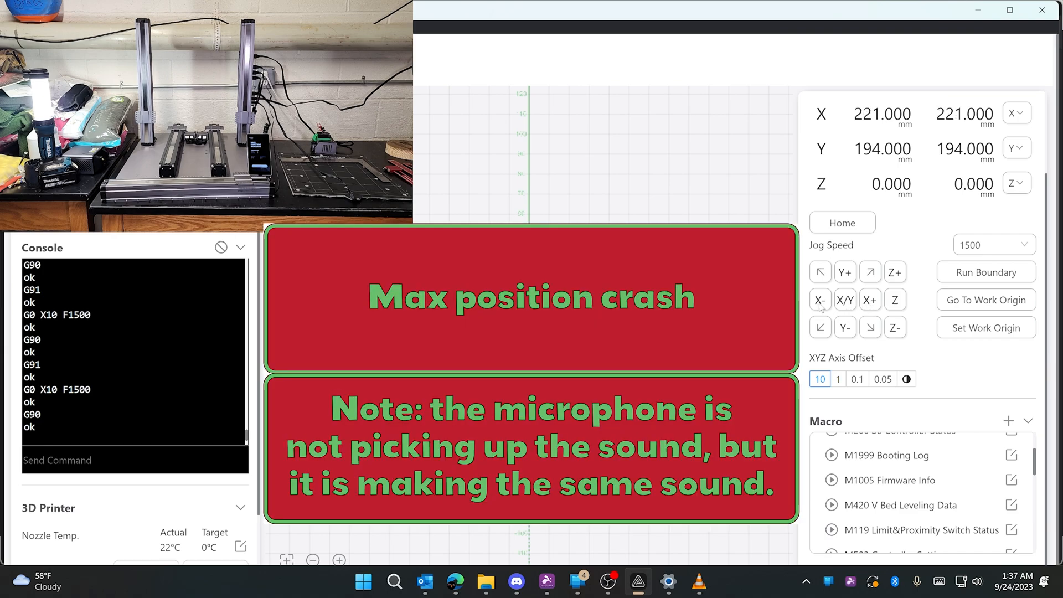
pyautogui.click(819, 299)
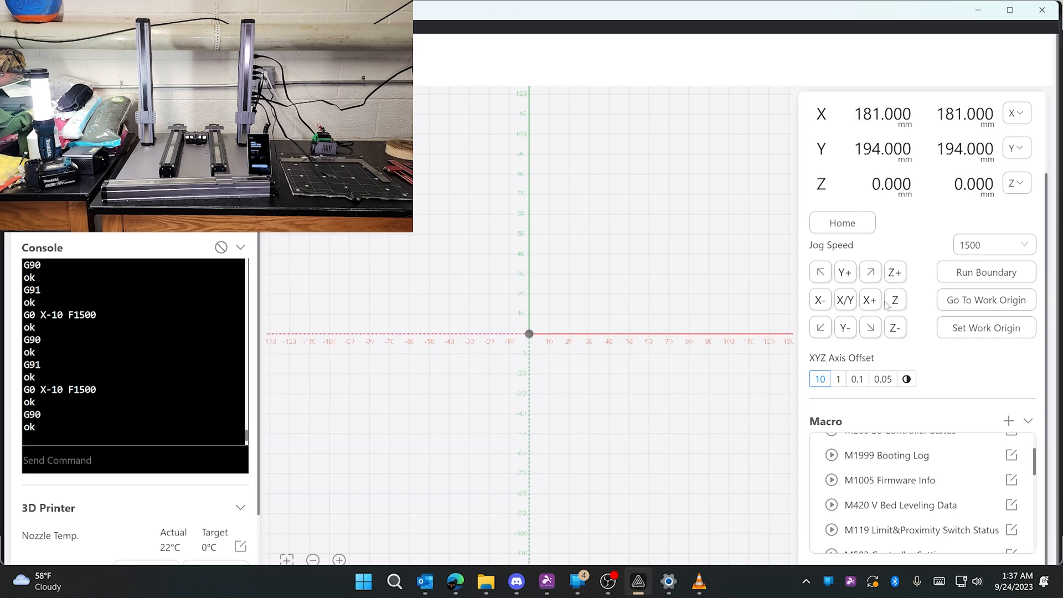
pyautogui.click(871, 299)
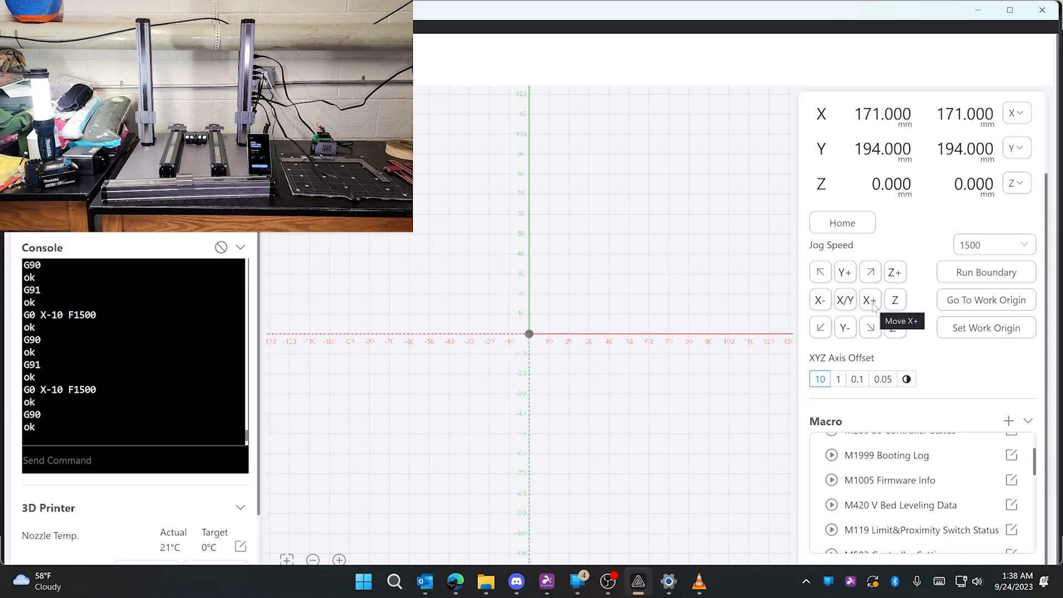
pyautogui.click(870, 298)
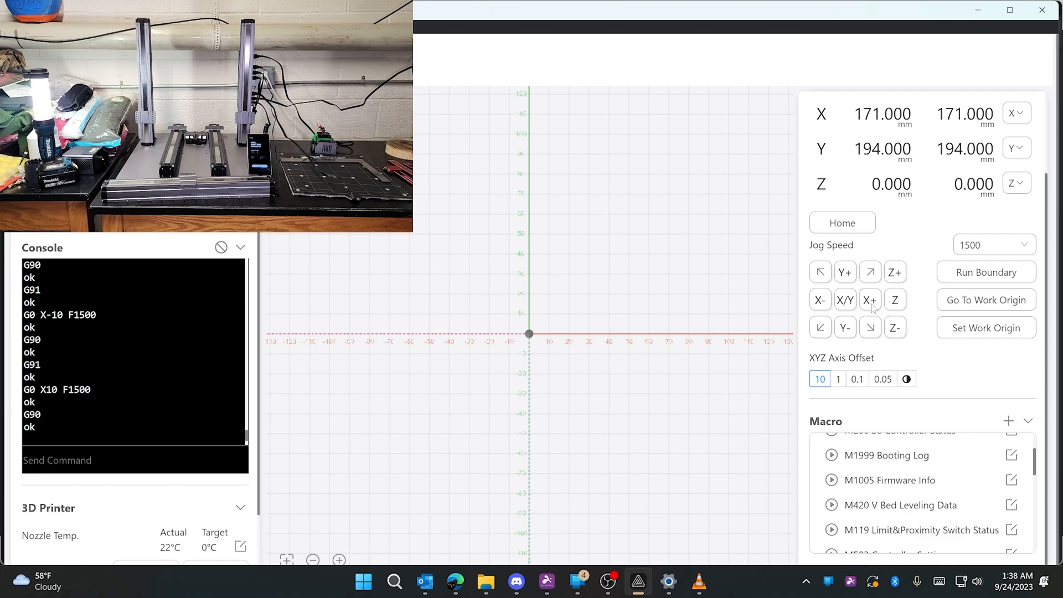
pyautogui.click(870, 298)
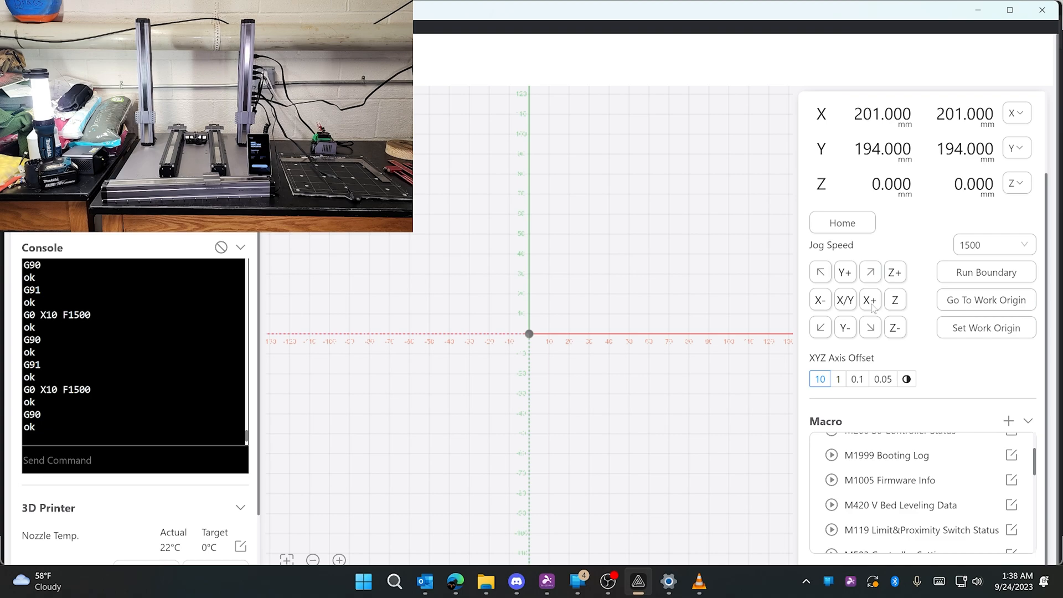
pyautogui.click(870, 299)
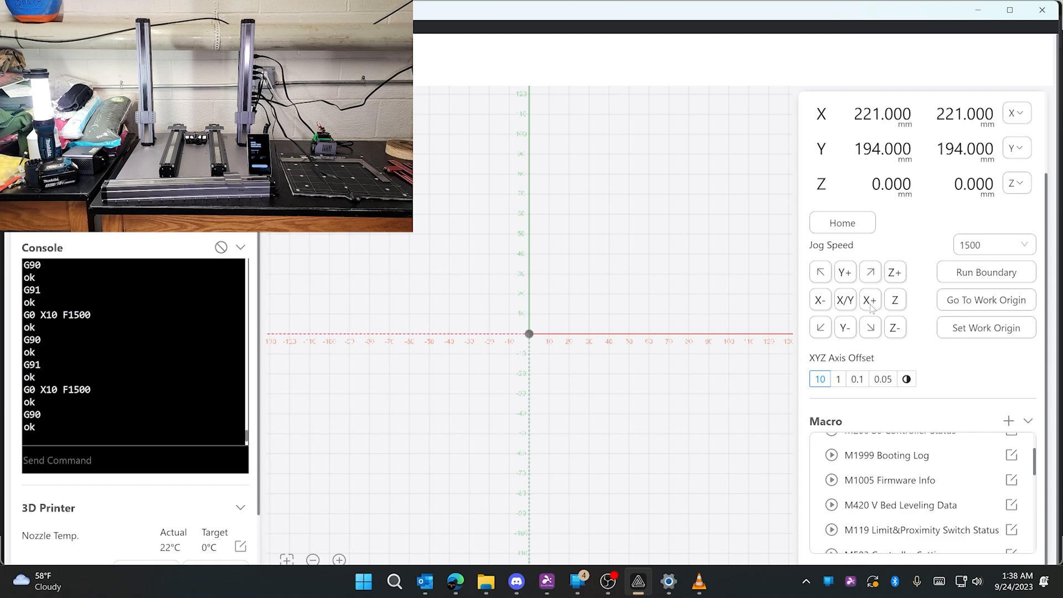
pyautogui.click(870, 298)
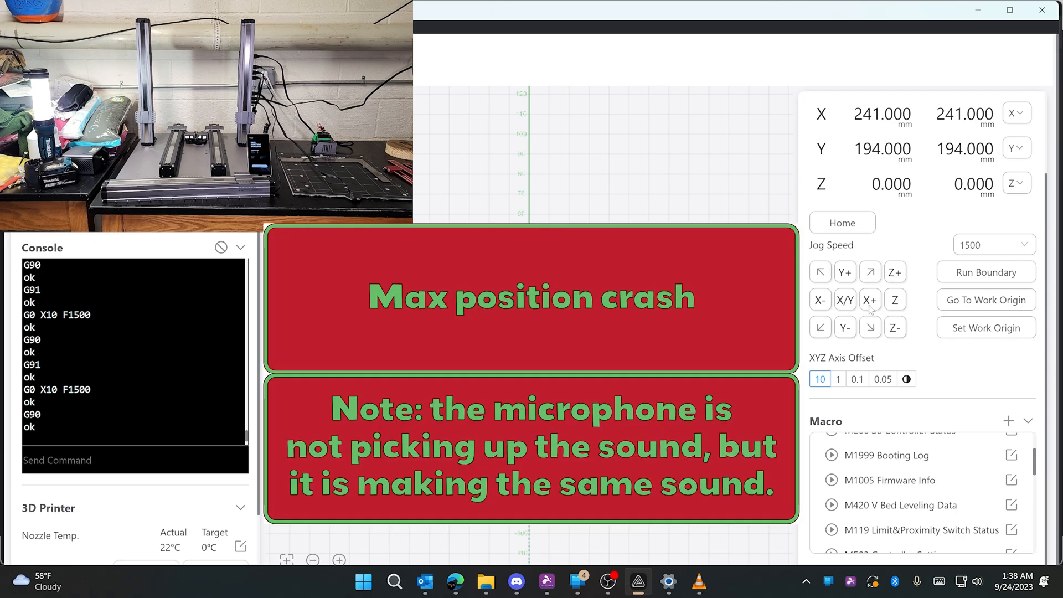
pyautogui.click(870, 299)
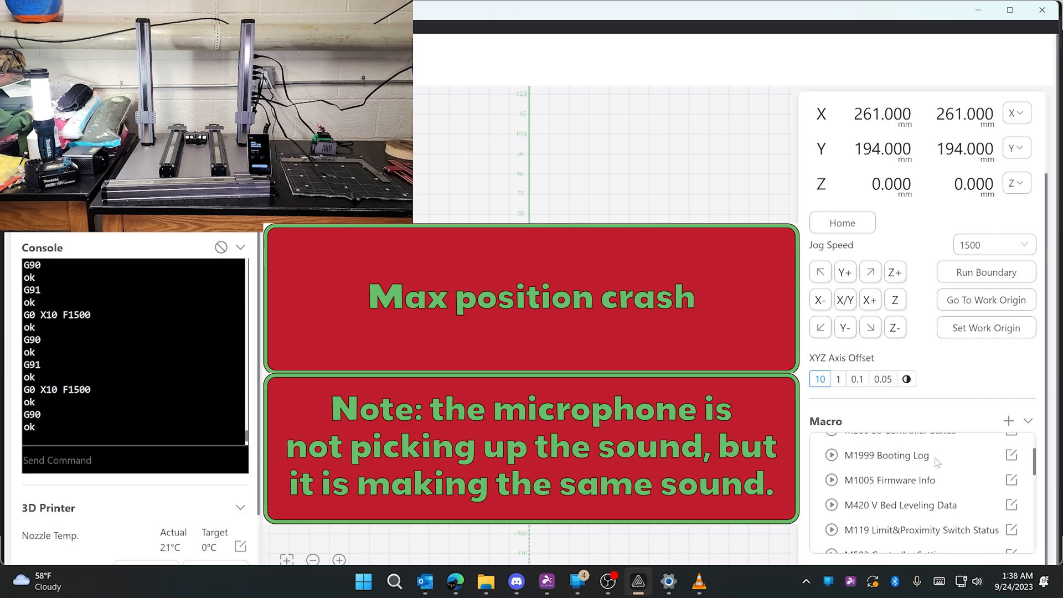
# Run the M119 macro to report all limit switches open in the console.
pyautogui.click(830, 529)
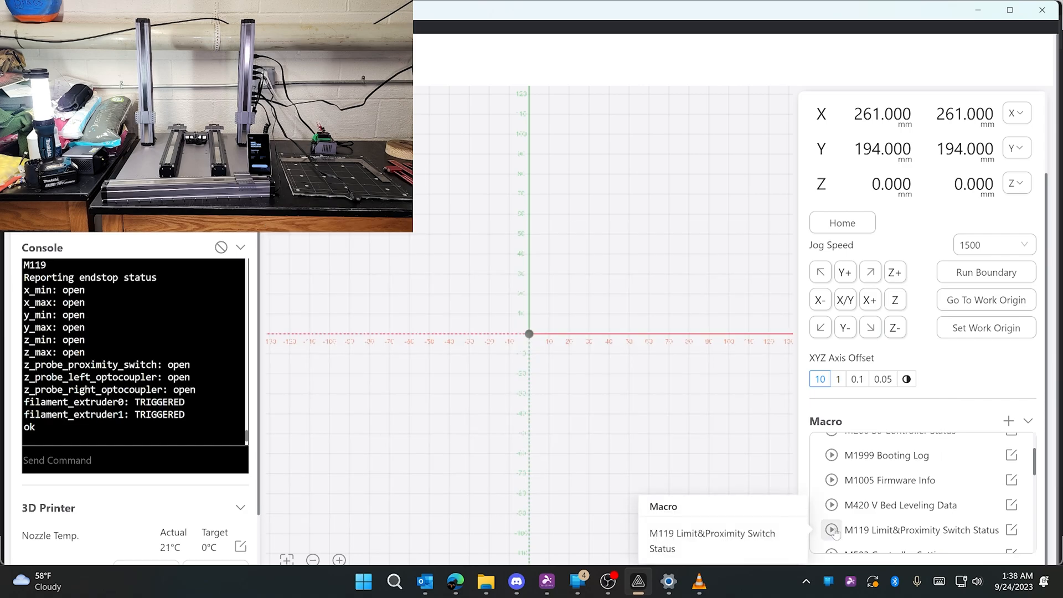